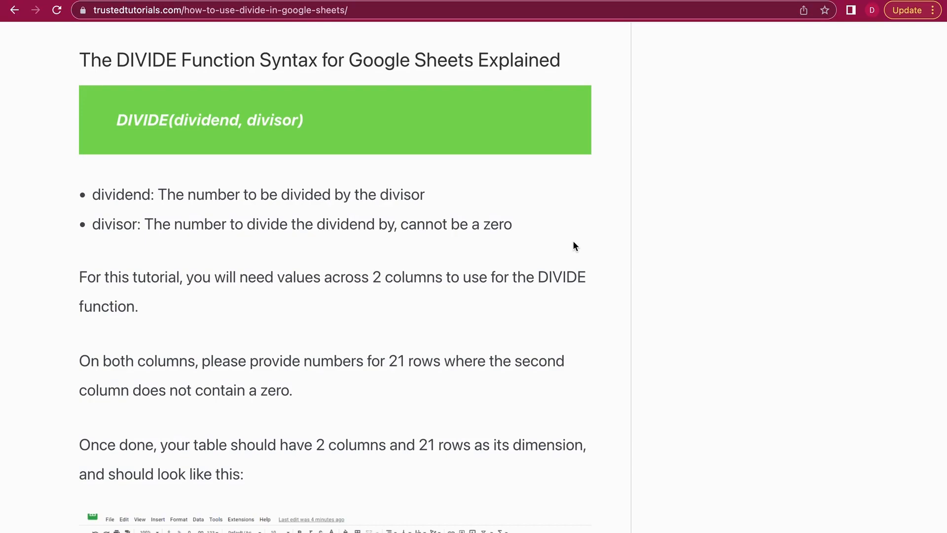
{"action": "mouse_move", "coordinate": [308, 65]}
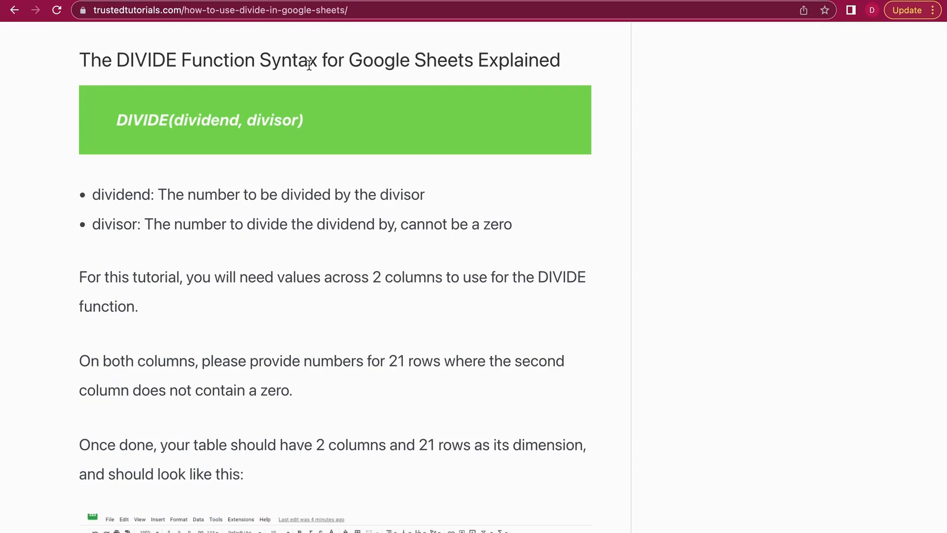
{"action": "mouse_move", "coordinate": [483, 248]}
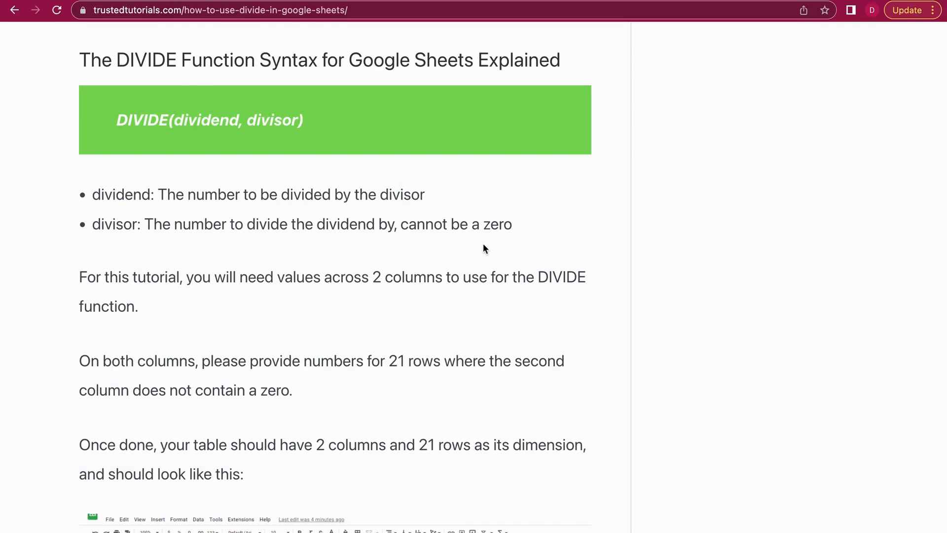
{"action": "mouse_move", "coordinate": [223, 189]}
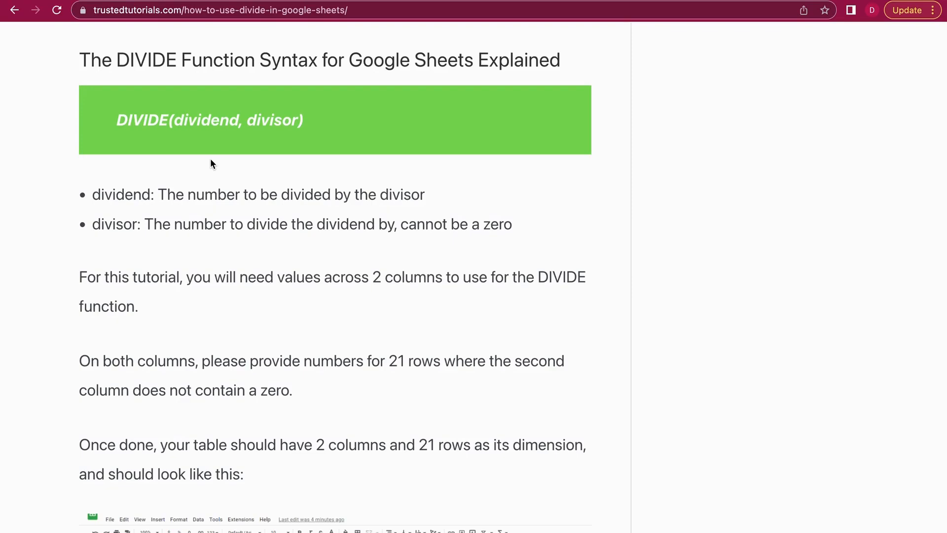
{"action": "mouse_move", "coordinate": [296, 125]}
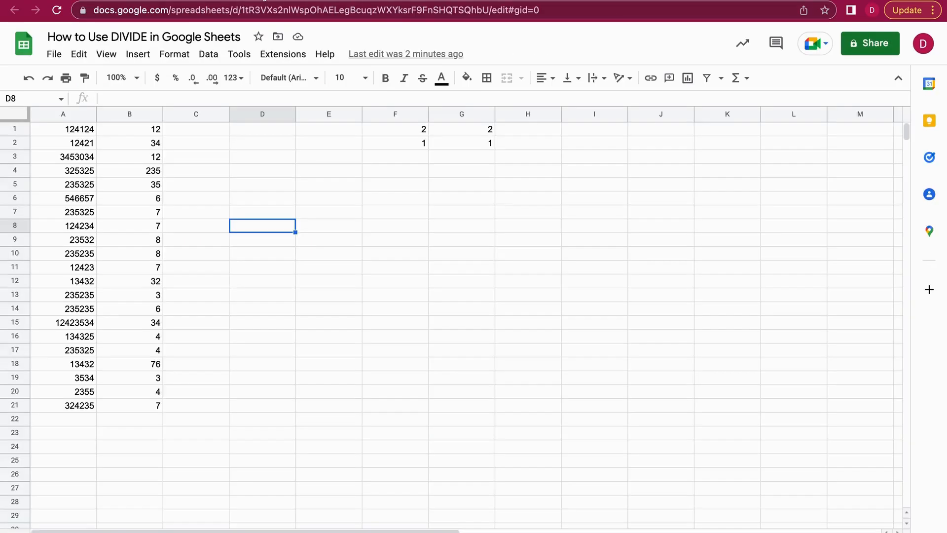
{"action": "mouse_move", "coordinate": [224, 218]}
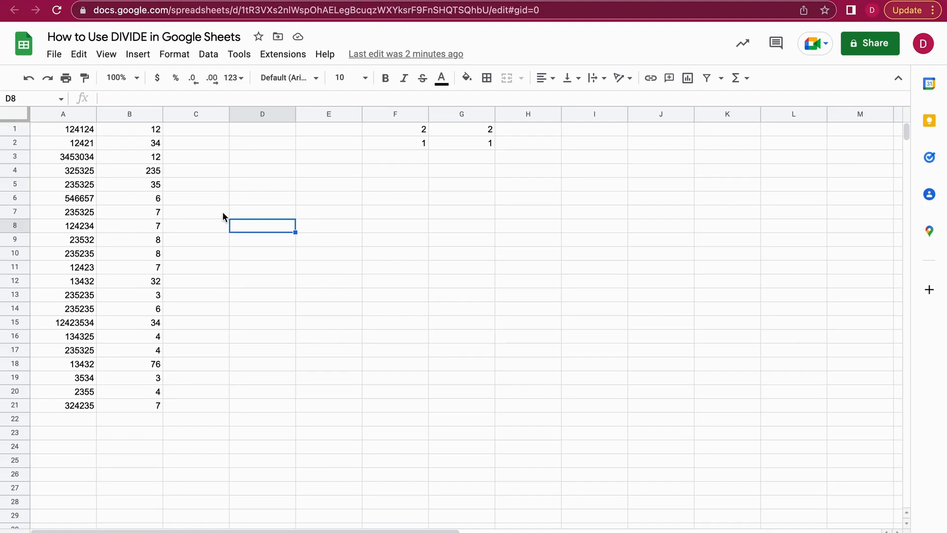
{"action": "mouse_move", "coordinate": [51, 414]}
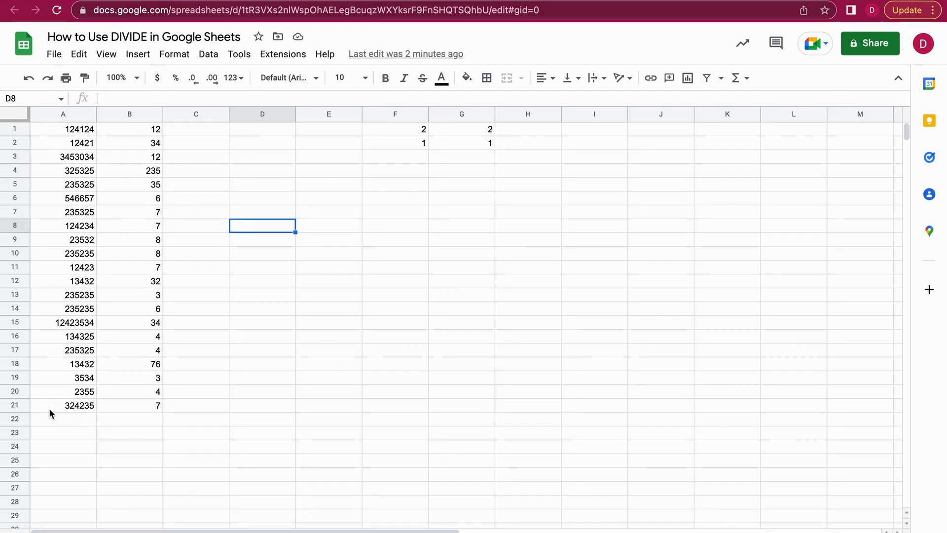
{"action": "mouse_move", "coordinate": [99, 355]}
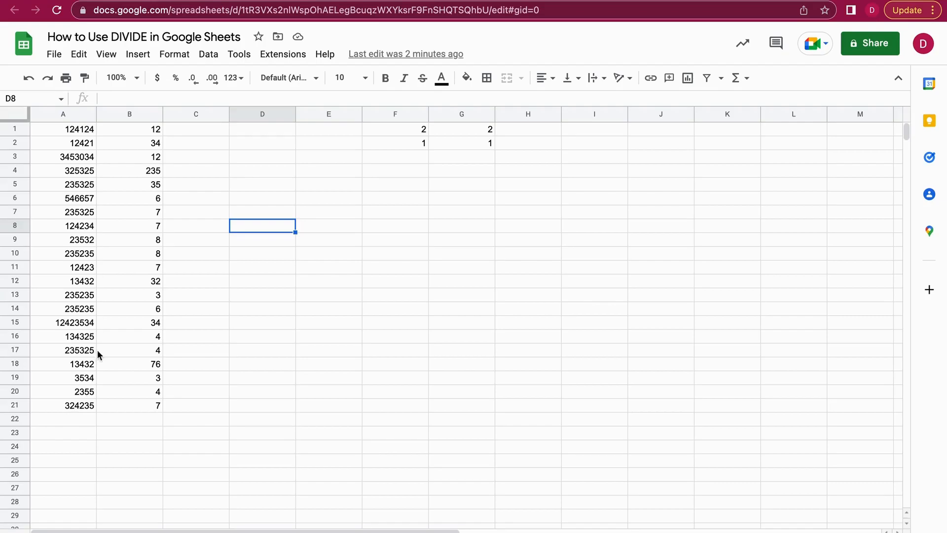
{"action": "mouse_move", "coordinate": [73, 119]}
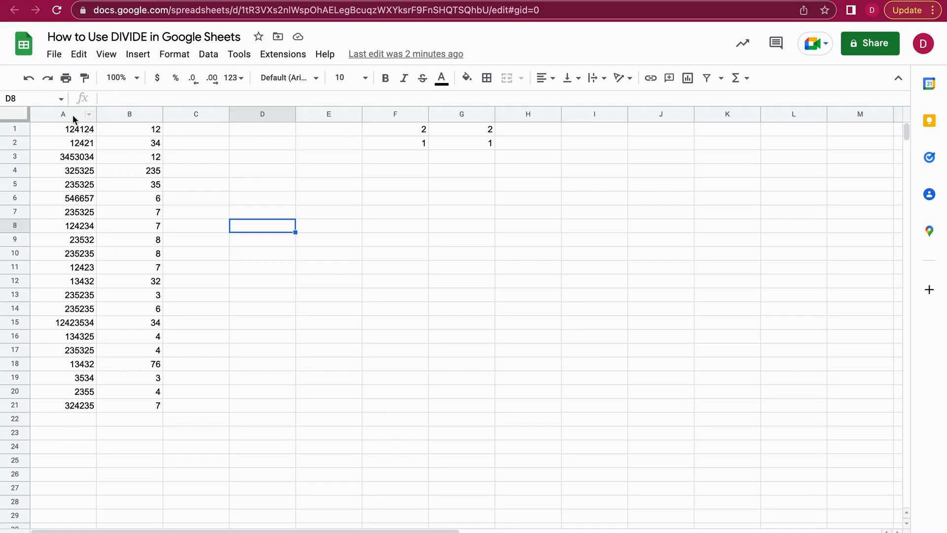
{"action": "mouse_move", "coordinate": [185, 148]}
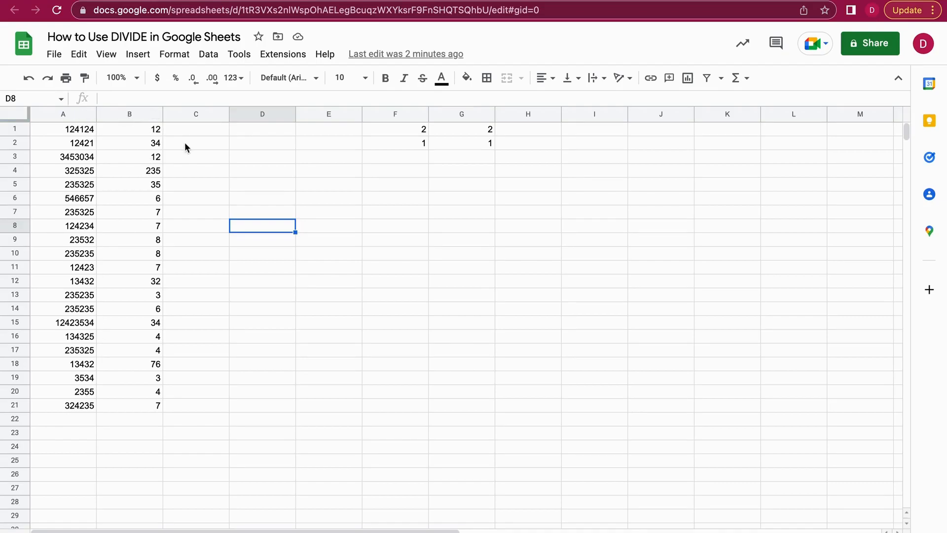
{"action": "mouse_move", "coordinate": [195, 135]}
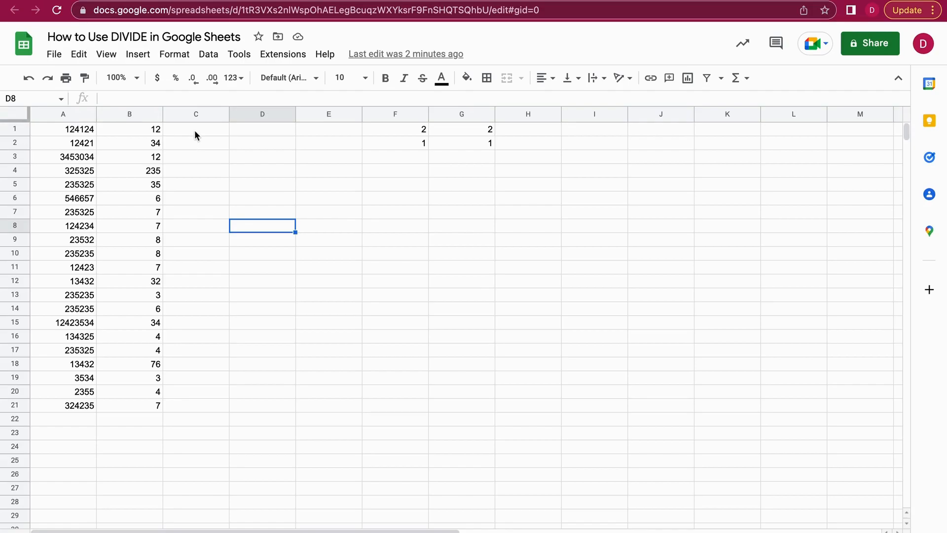
Step: Build =DIVIDE(A1,B1) in C1 to get 10343.66667
{"action": "left_click", "coordinate": [195, 128]}
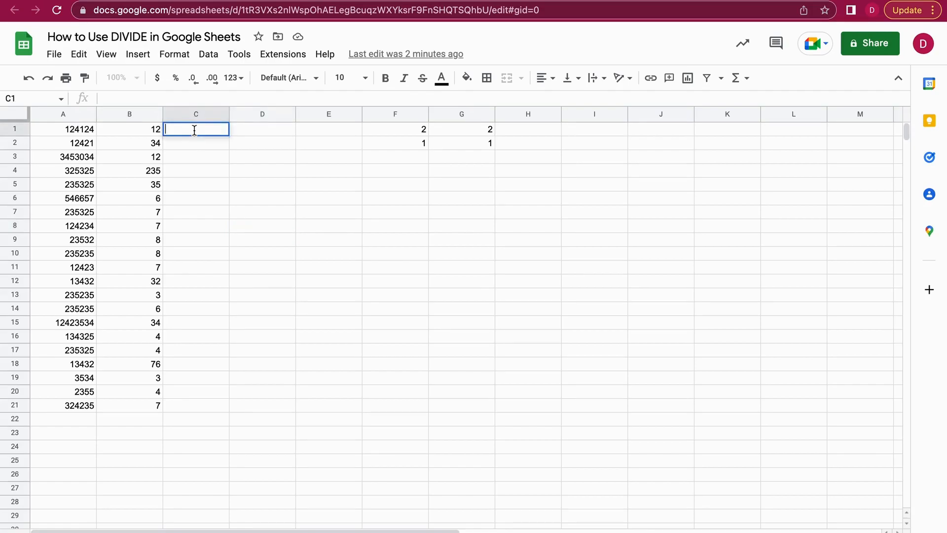
{"action": "type", "text": "="}
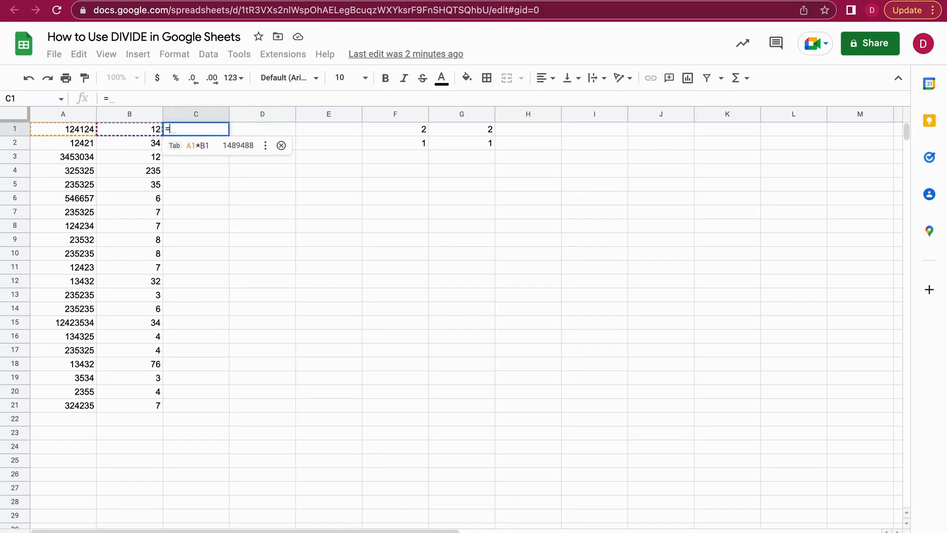
{"action": "type", "text": "DIVID"}
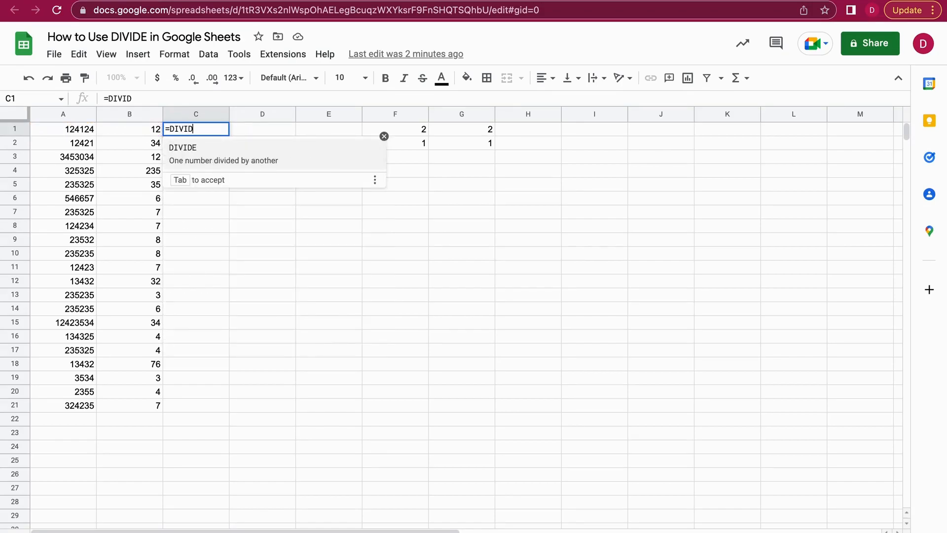
{"action": "type", "text": "E"}
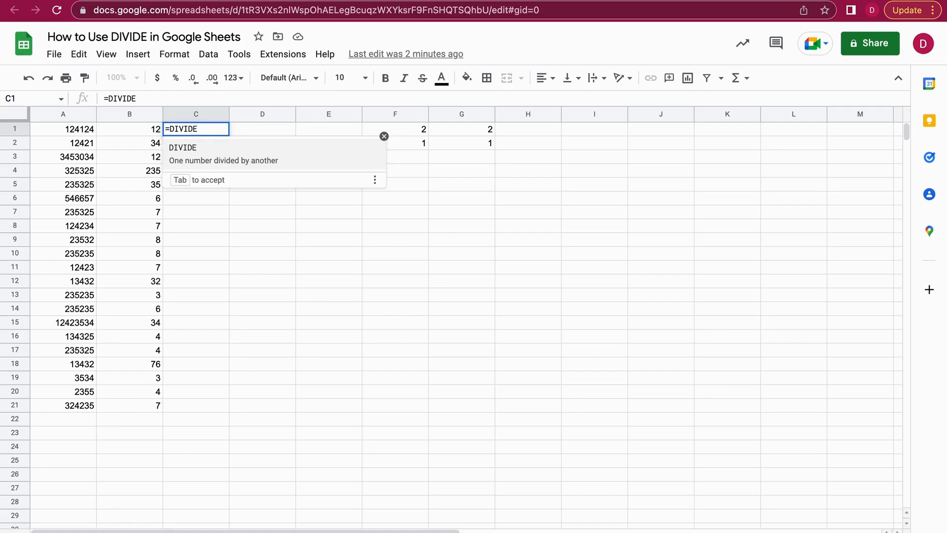
{"action": "type", "text": "("}
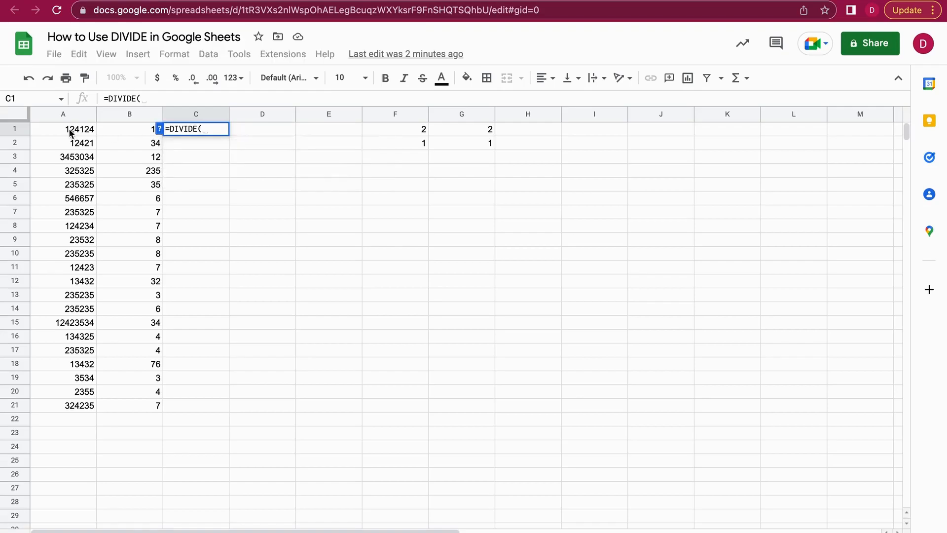
{"action": "mouse_move", "coordinate": [81, 132]}
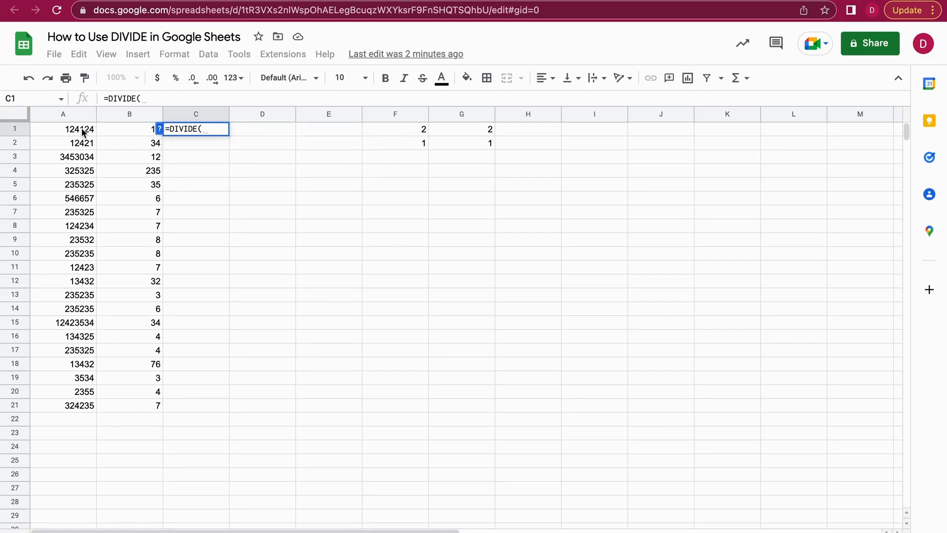
{"action": "left_click", "coordinate": [63, 129]}
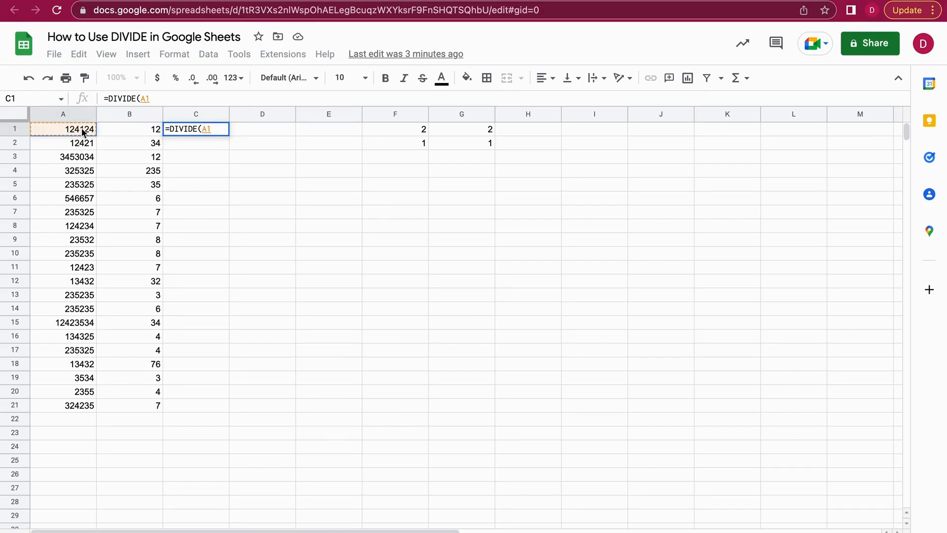
{"action": "type", "text": ","}
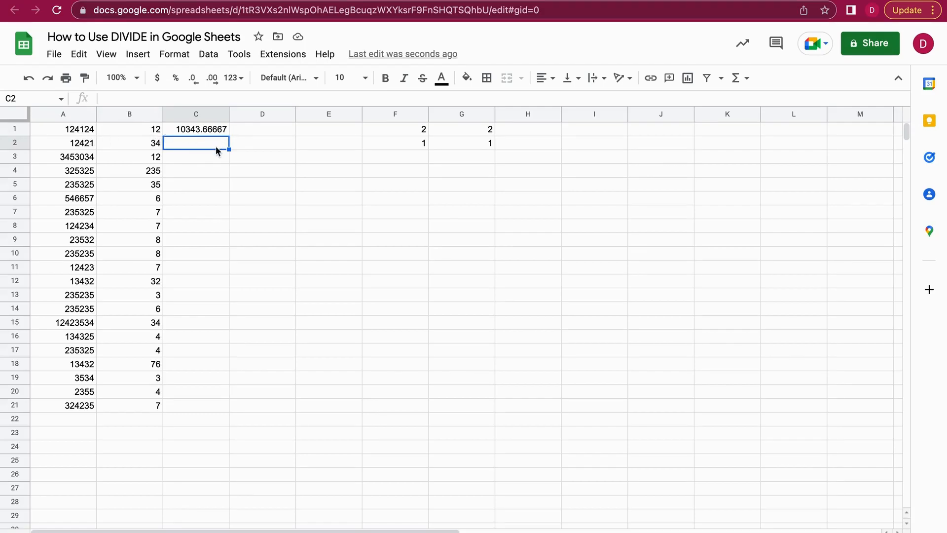
Step: Select C1 to check its =DIVIDE(A1,B1) formula
{"action": "left_click", "coordinate": [195, 129]}
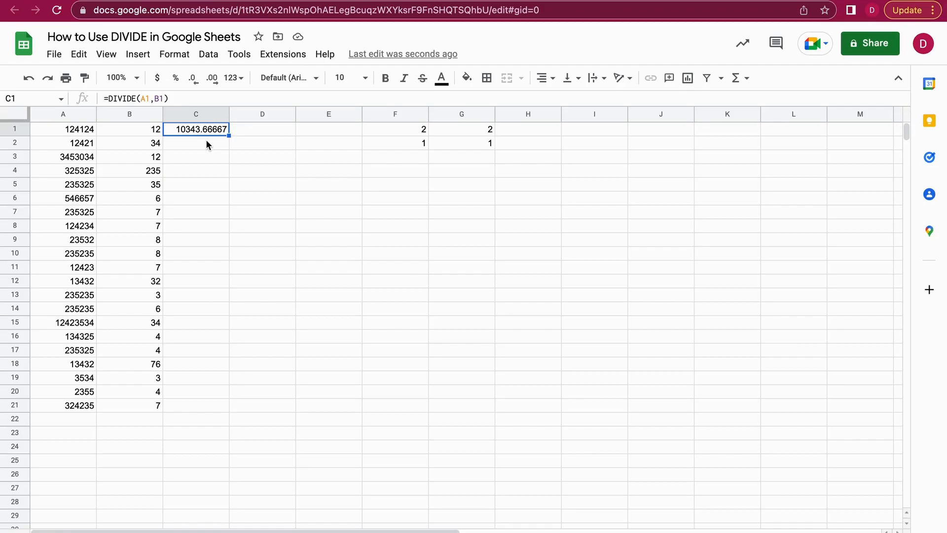
{"action": "mouse_move", "coordinate": [196, 146]}
{"action": "type", "text": "="}
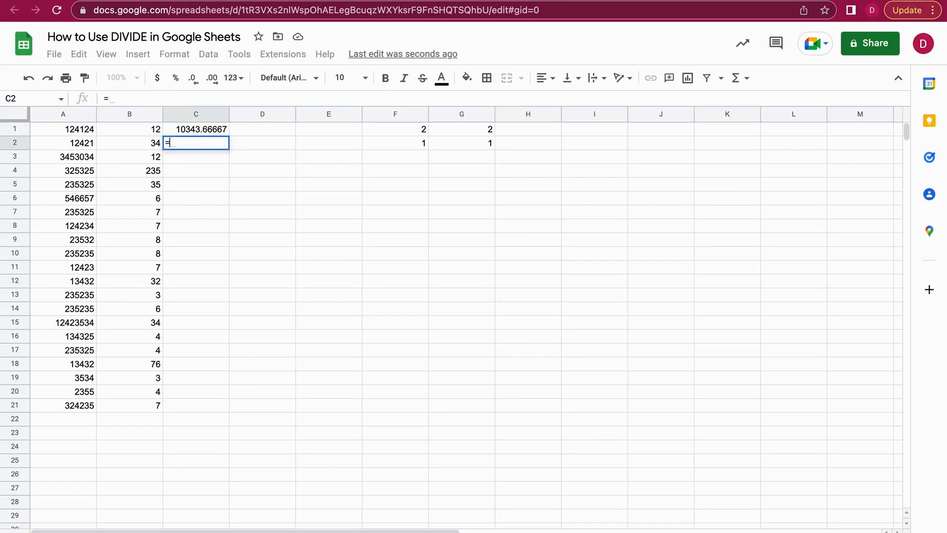
Step: Enter =DIVIDE(24,B3) in C2, which returns 2
{"action": "type", "text": "DIVIDIE("}
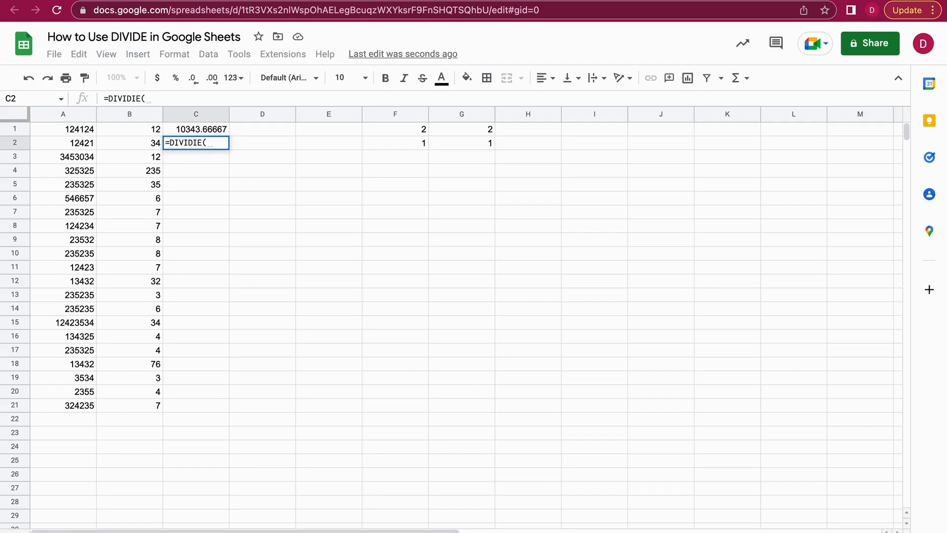
{"action": "type", "text": "24"}
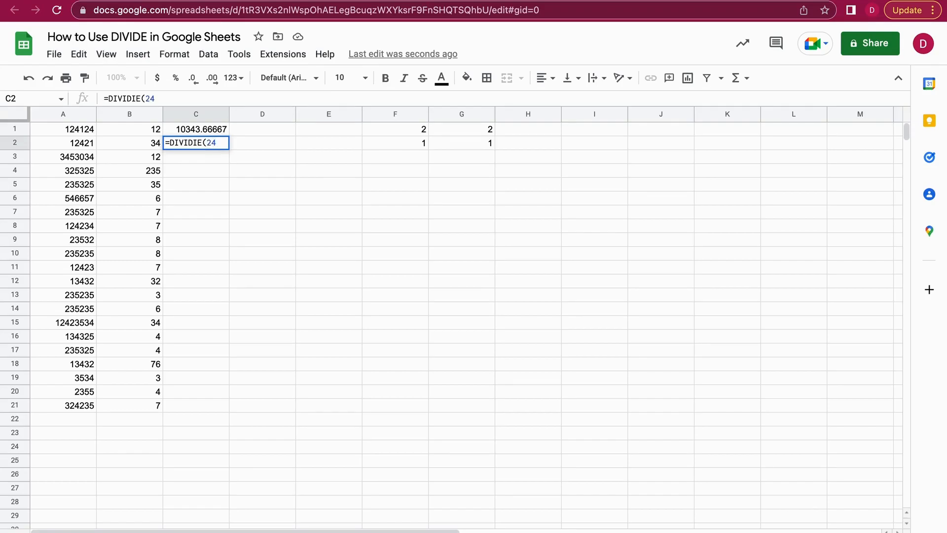
{"action": "type", "text": ","}
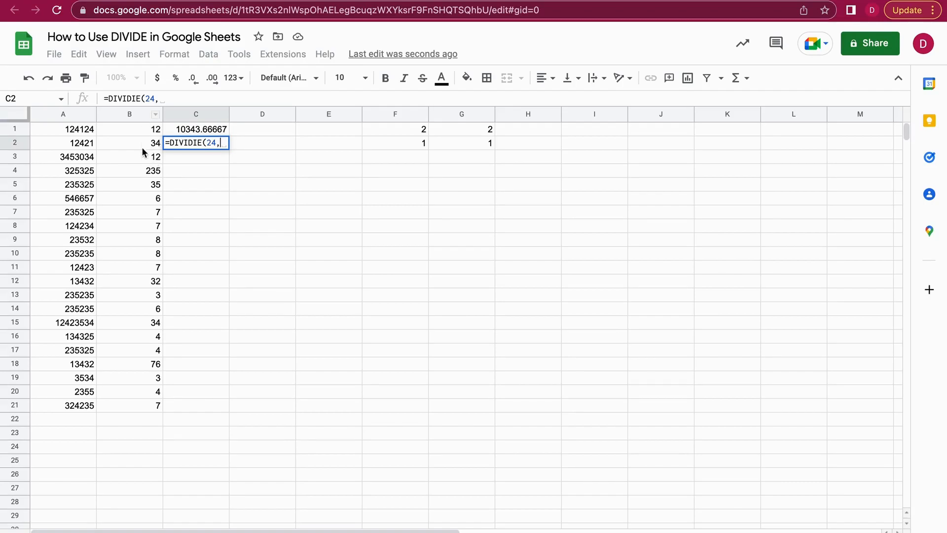
{"action": "left_click", "coordinate": [129, 156]}
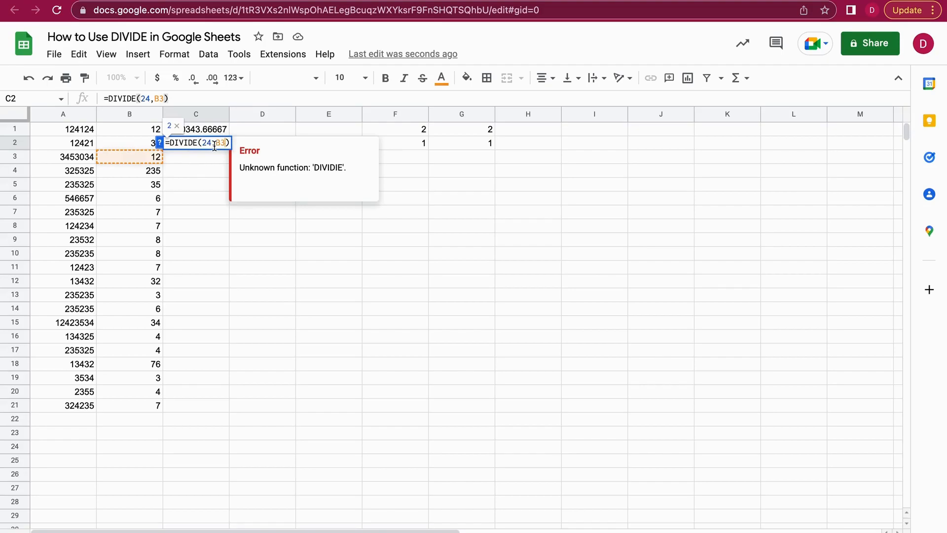
{"action": "key", "text": "Enter"}
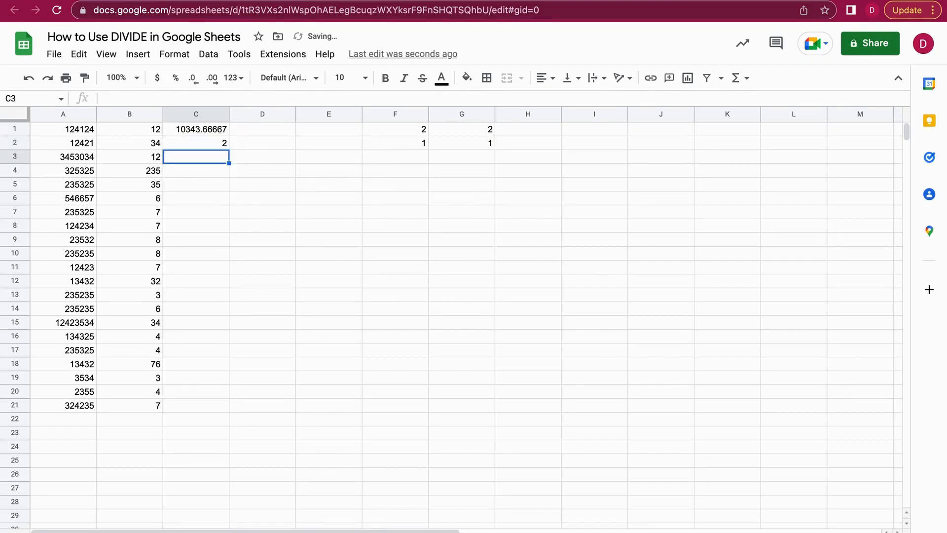
{"action": "left_click", "coordinate": [196, 143]}
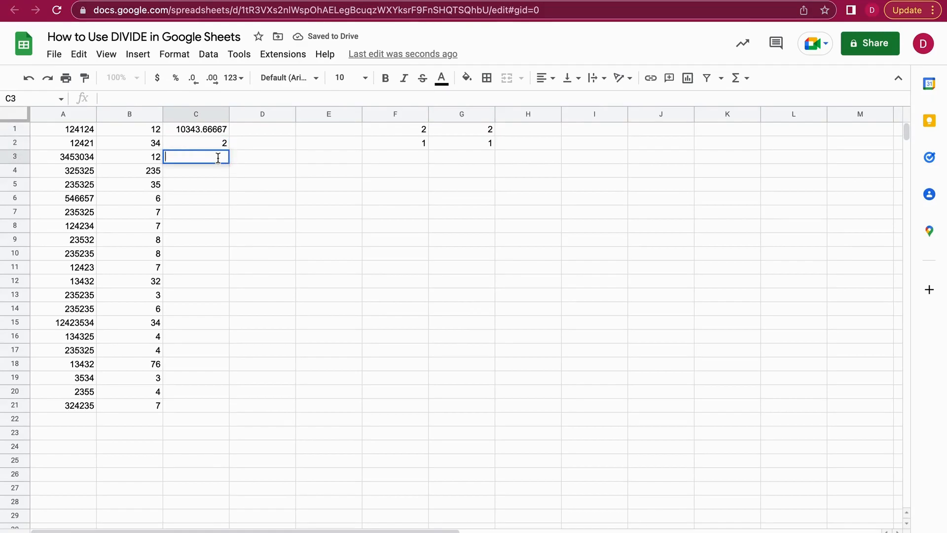
Step: Enter =DIVIDE(B4,1) in C3, which returns 235
{"action": "type", "text": "=DIVIDE("}
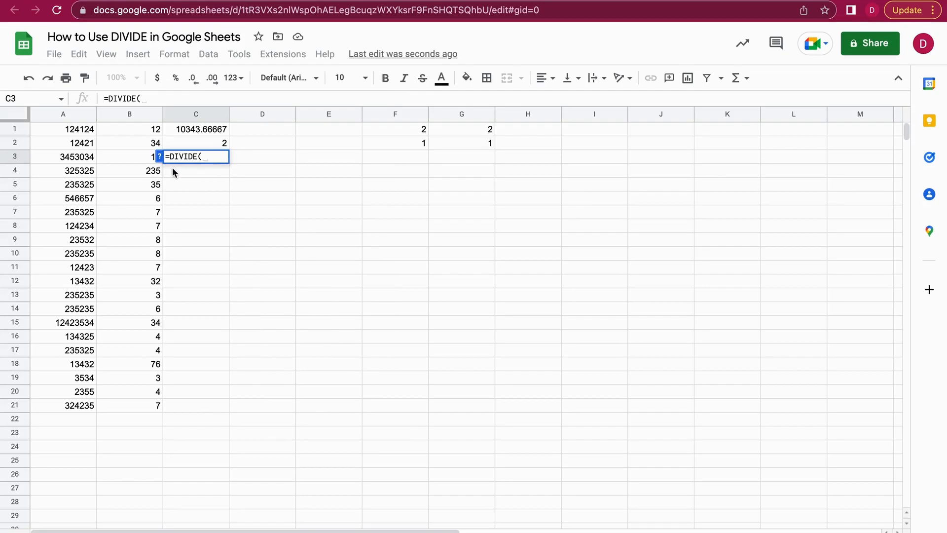
{"action": "mouse_move", "coordinate": [156, 174]}
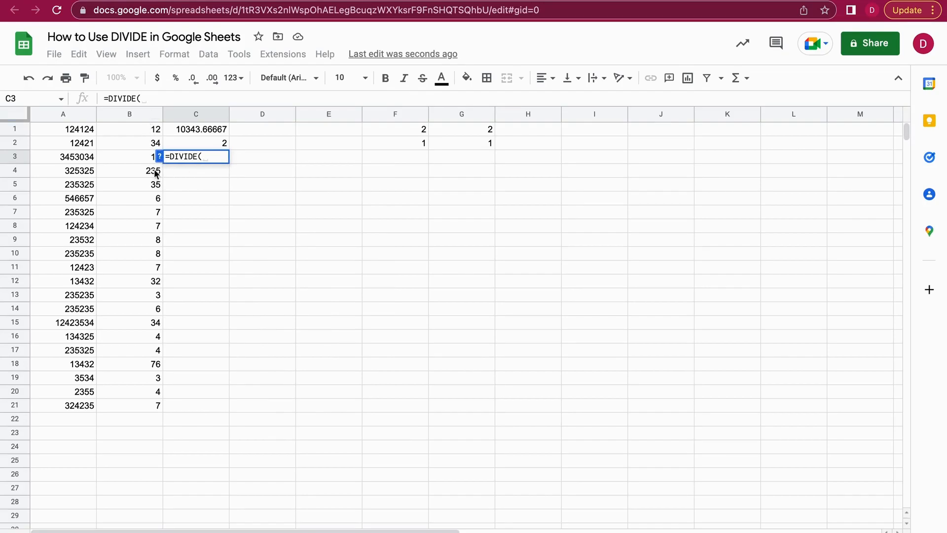
{"action": "left_click", "coordinate": [130, 170]}
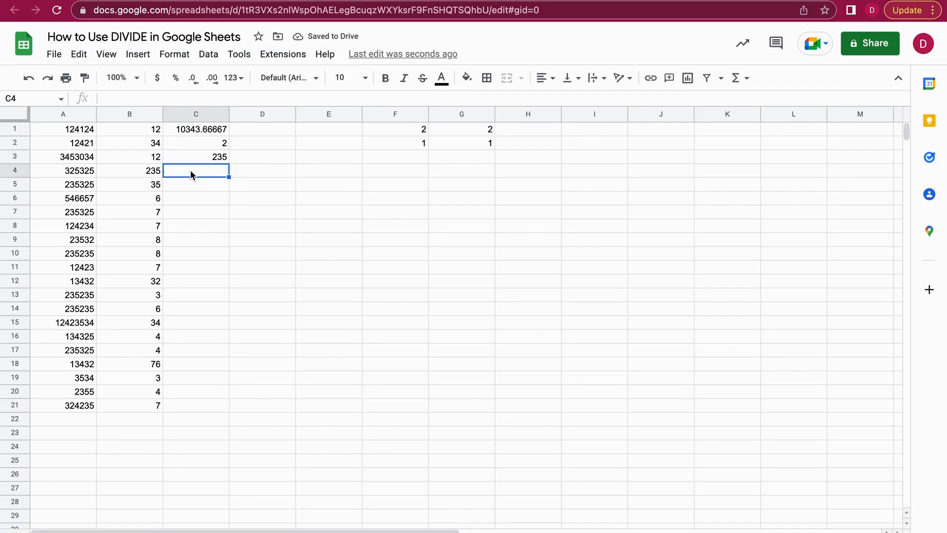
{"action": "left_click", "coordinate": [196, 157]}
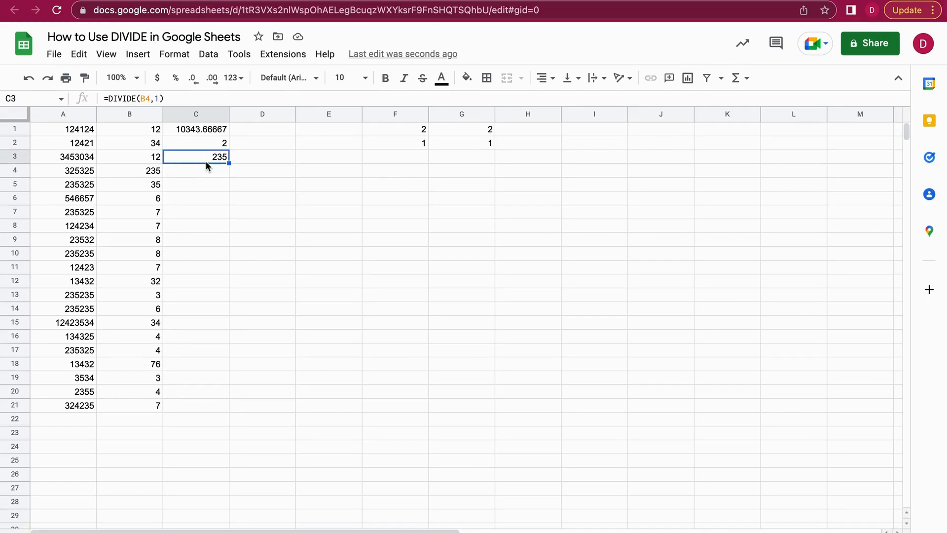
{"action": "mouse_move", "coordinate": [226, 172]}
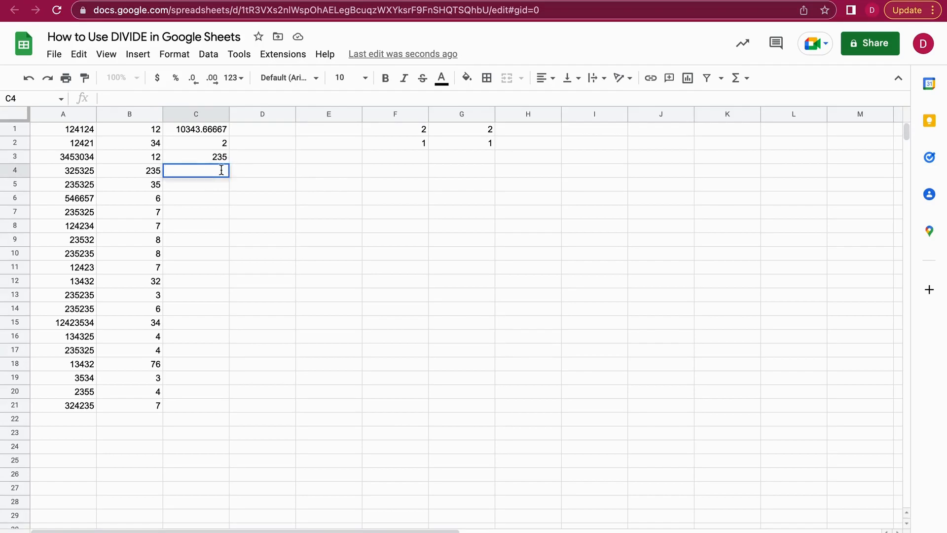
Step: Enter =DIVIDE(A5,B5) in C4
{"action": "type", "text": "="}
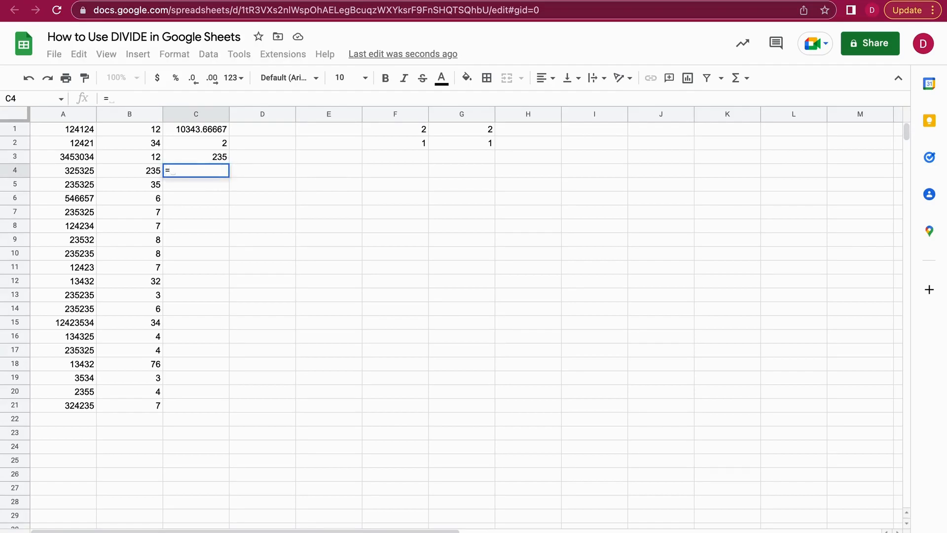
{"action": "type", "text": "DIVIDE"}
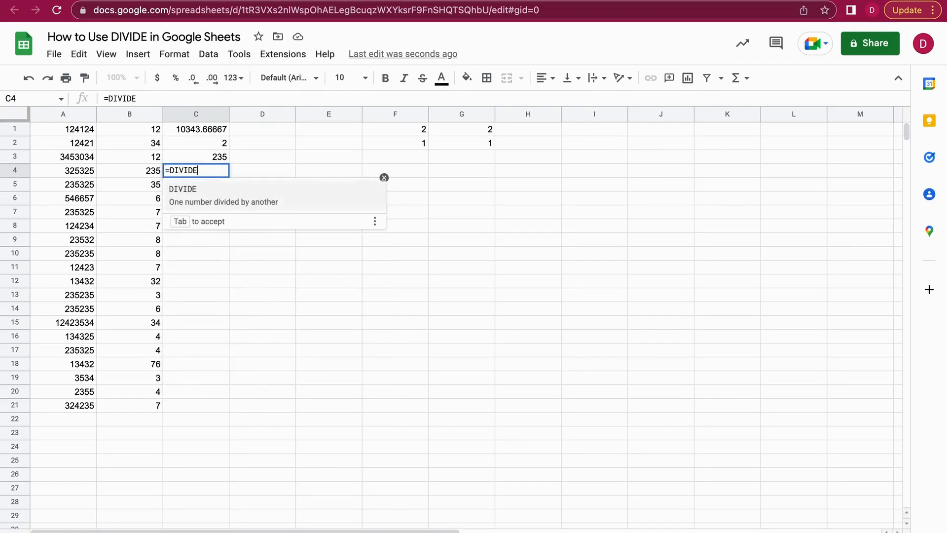
{"action": "type", "text": "("}
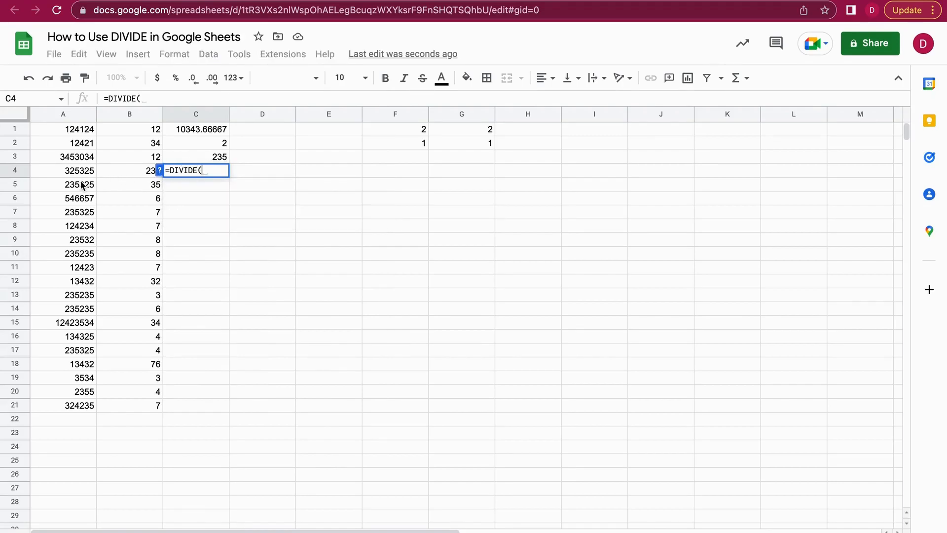
{"action": "left_click", "coordinate": [63, 184]}
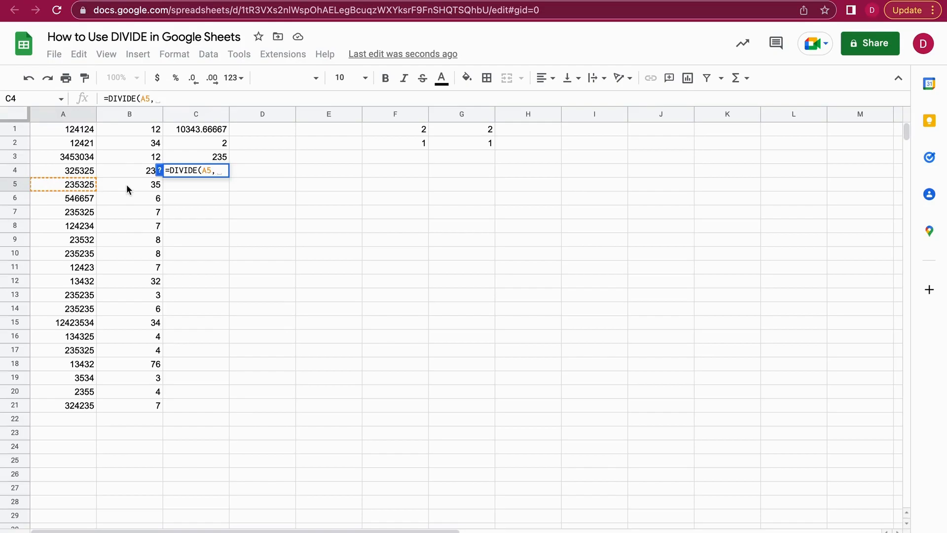
{"action": "left_click", "coordinate": [129, 184]}
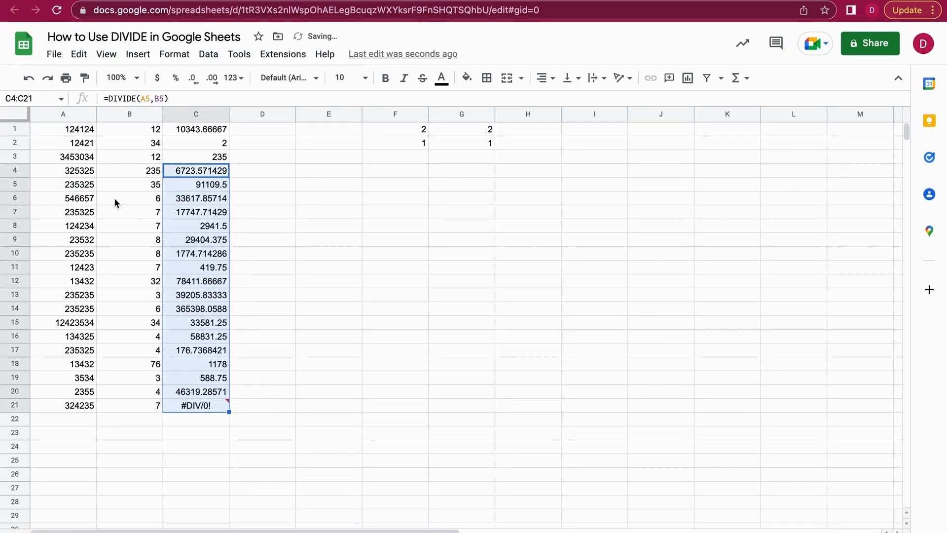
Step: Inspect the filled-down DIVIDE formulas in C9 and C18
{"action": "left_click", "coordinate": [196, 239]}
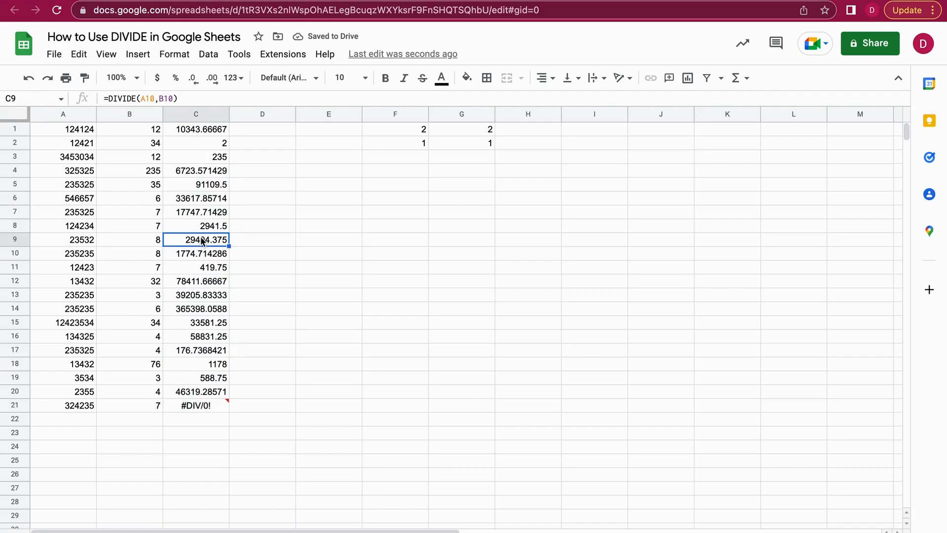
{"action": "left_click", "coordinate": [196, 363]}
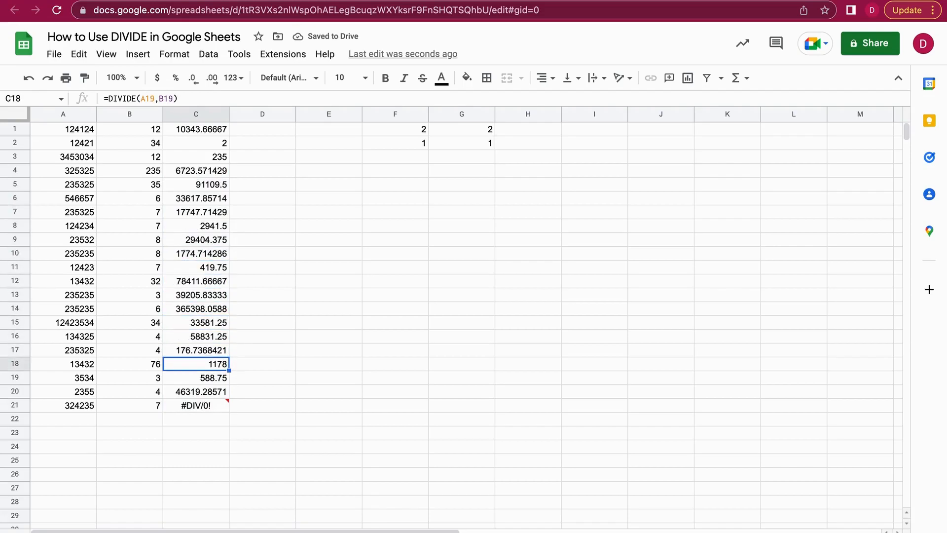
{"action": "left_click", "coordinate": [262, 212]}
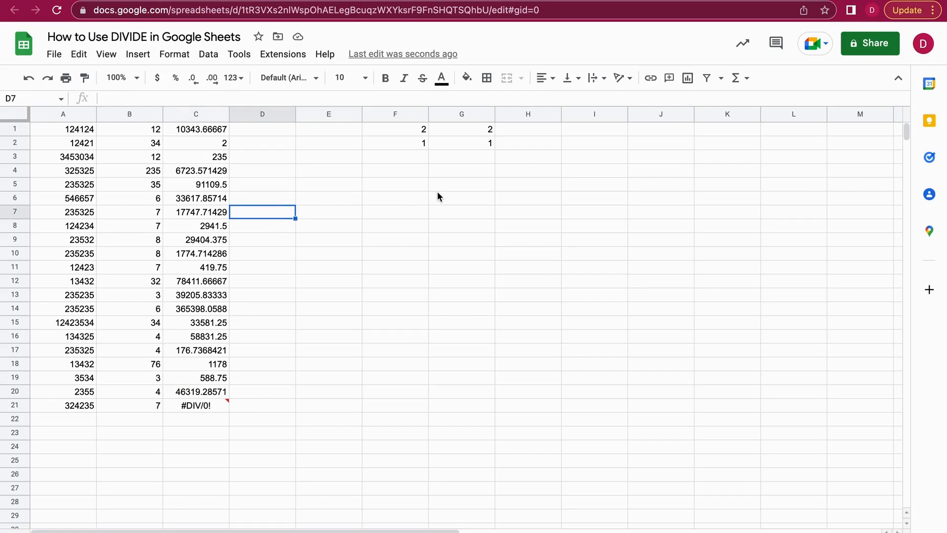
{"action": "mouse_move", "coordinate": [524, 132]}
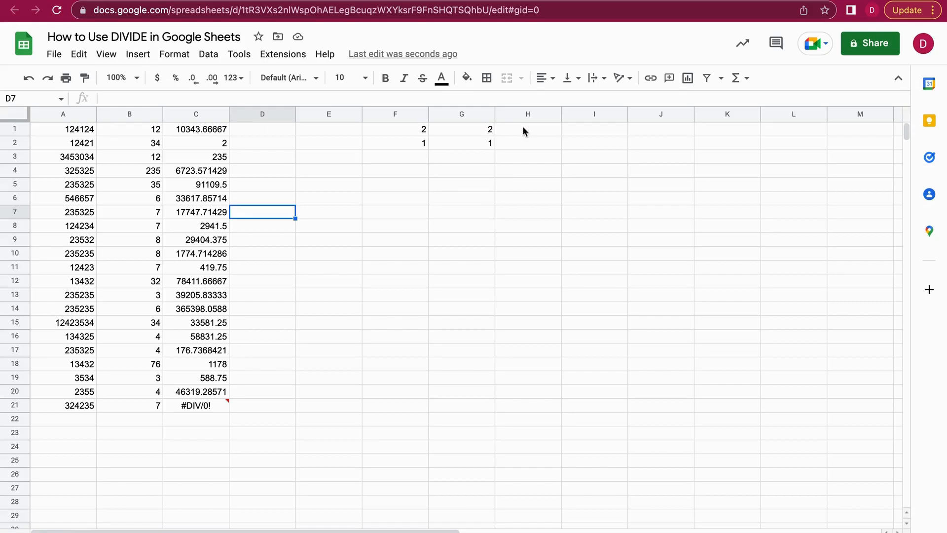
{"action": "mouse_move", "coordinate": [522, 135]}
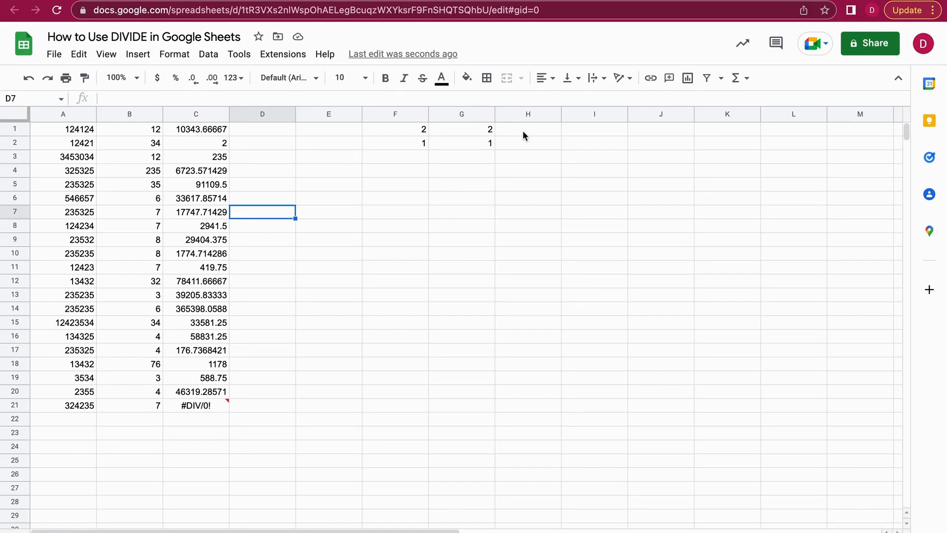
{"action": "left_click", "coordinate": [527, 129]}
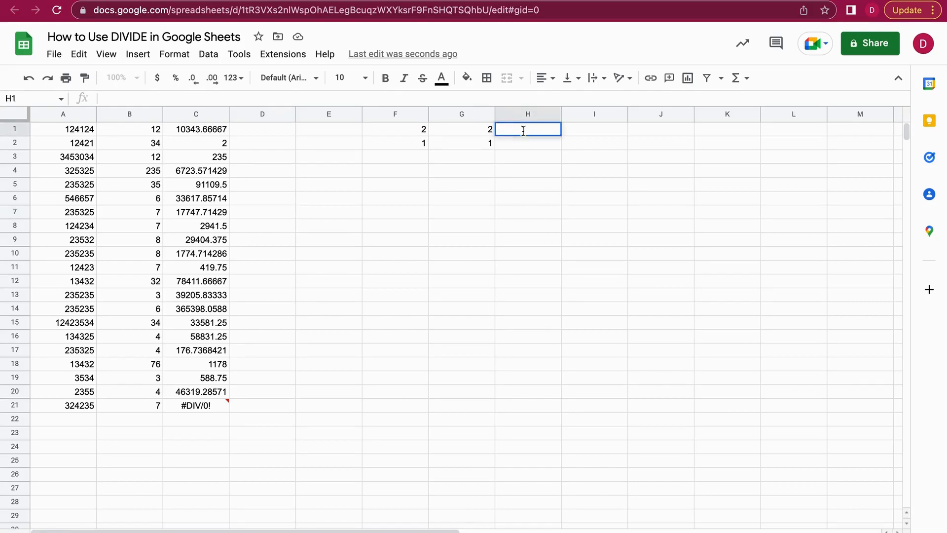
Step: Type =DIVIDE(SUM(F1,G1),SUM(F2,G2)) into H1
{"action": "type", "text": "="}
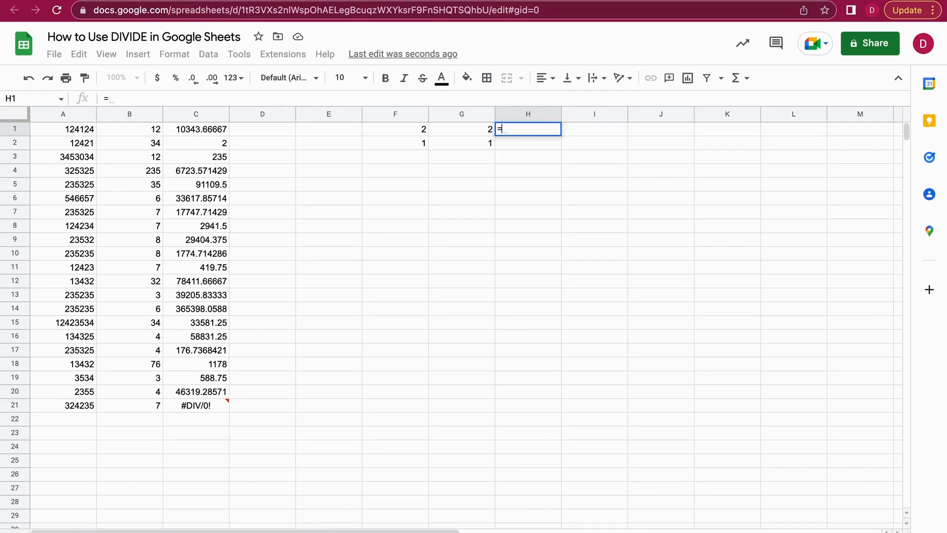
{"action": "type", "text": "DIVIDE("}
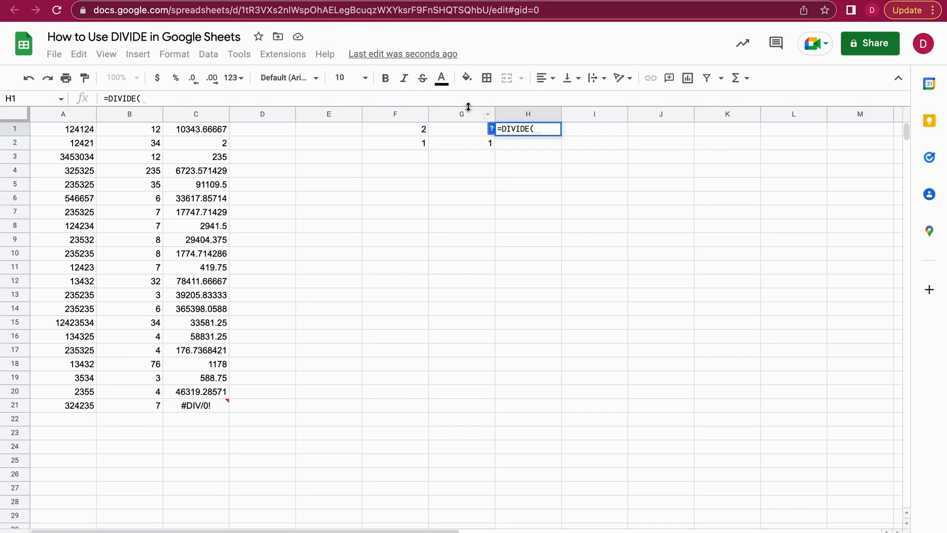
{"action": "mouse_move", "coordinate": [418, 132]}
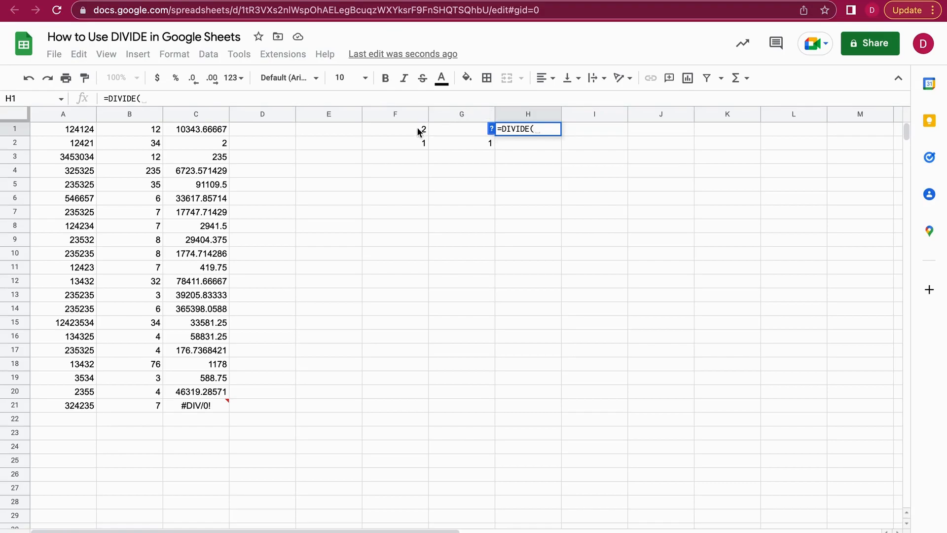
{"action": "type", "text": "SUM("}
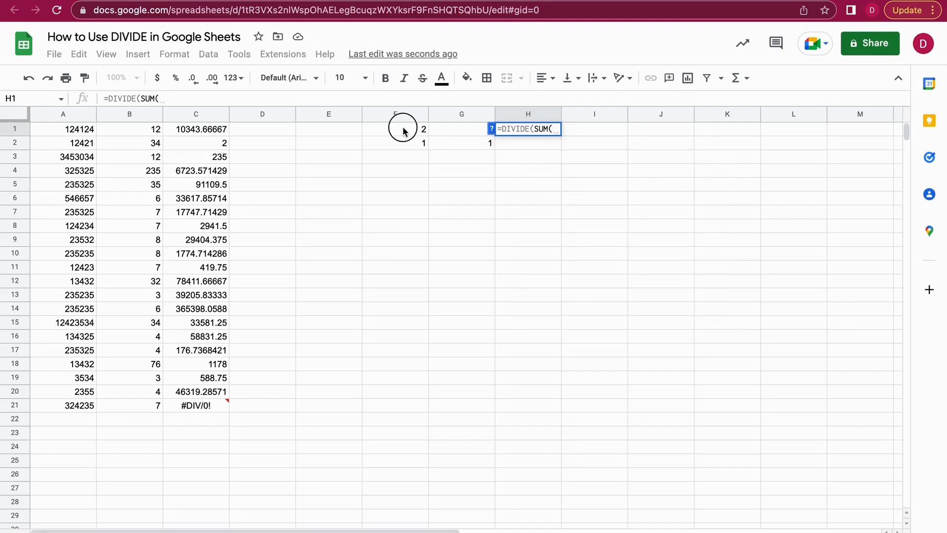
{"action": "left_click", "coordinate": [395, 128]}
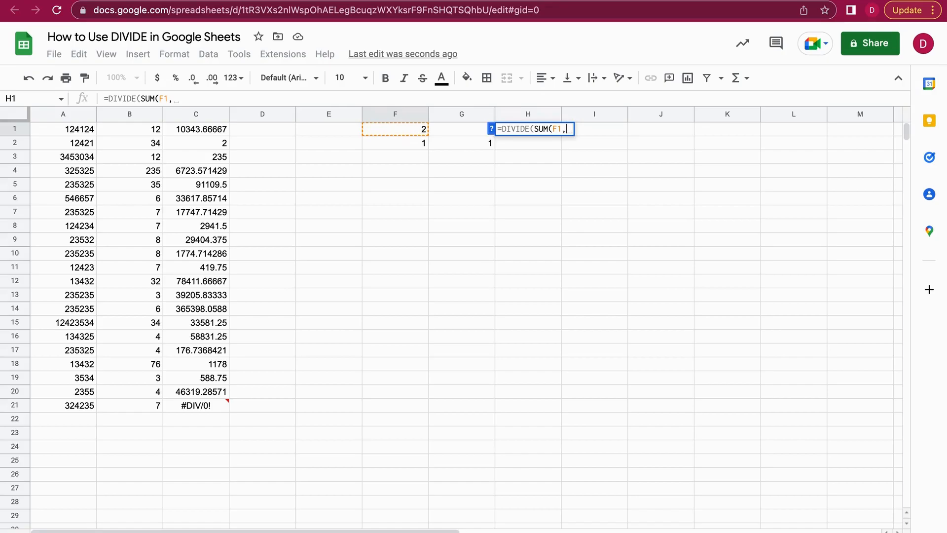
{"action": "left_click", "coordinate": [462, 128]}
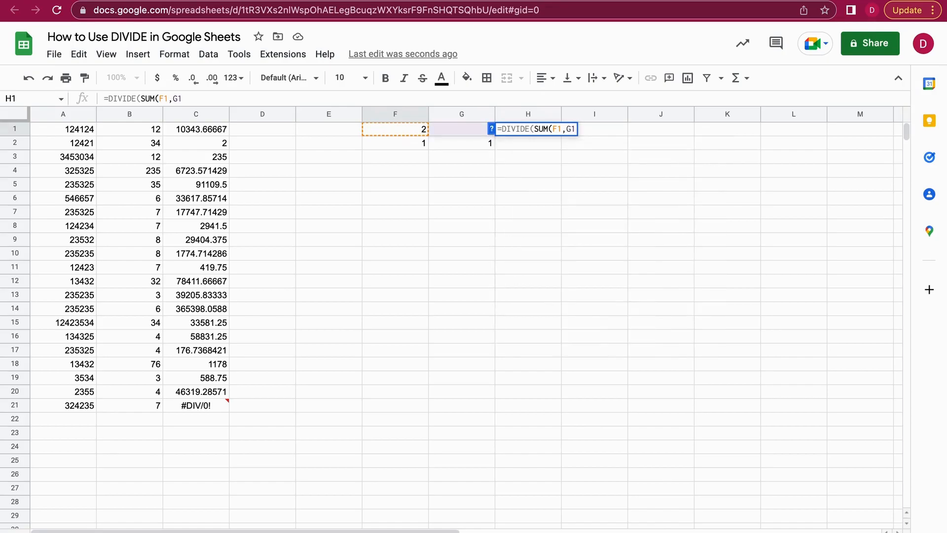
{"action": "type", "text": "),"}
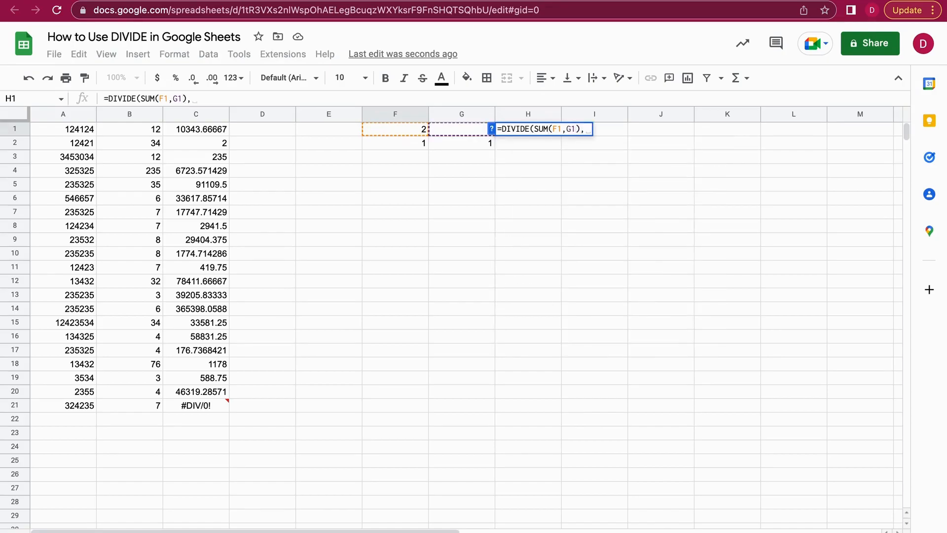
{"action": "type", "text": "SUM(F2"}
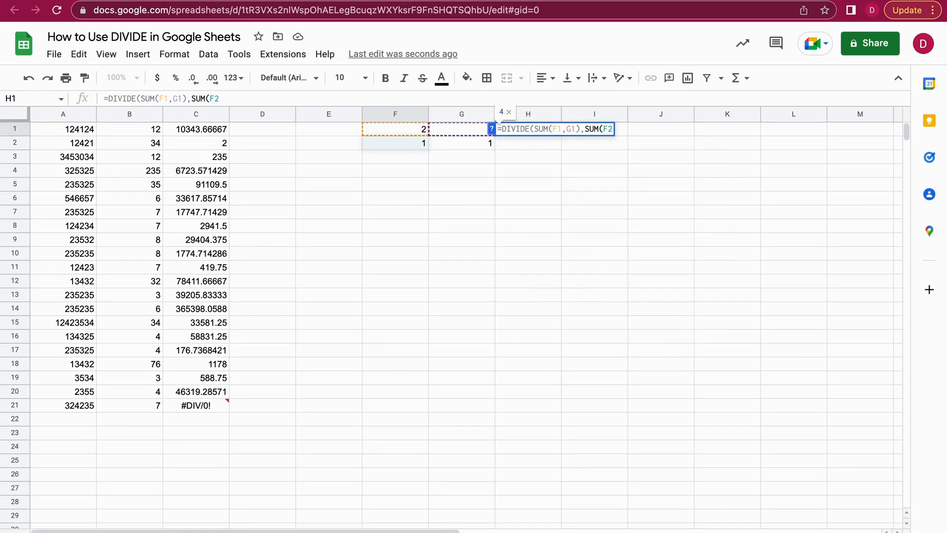
{"action": "type", "text": ":"}
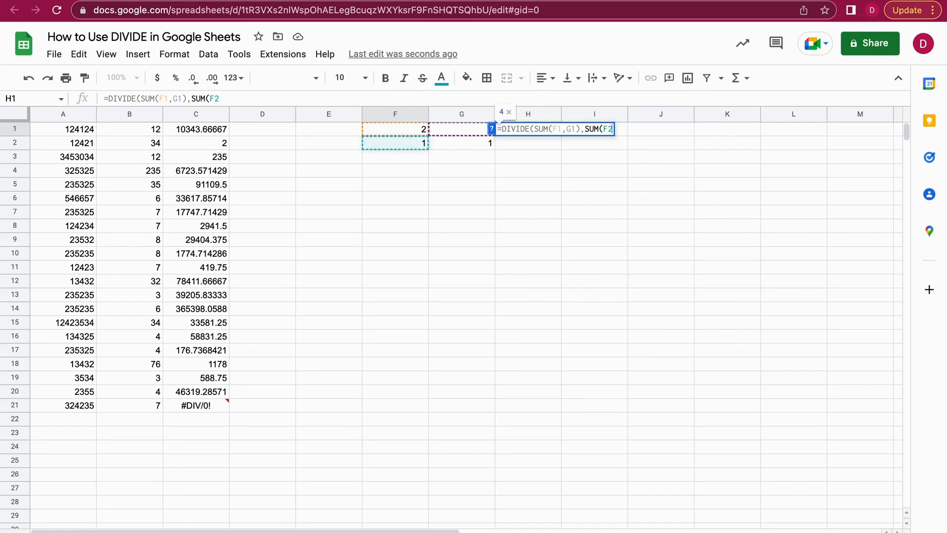
{"action": "type", "text": ",G"}
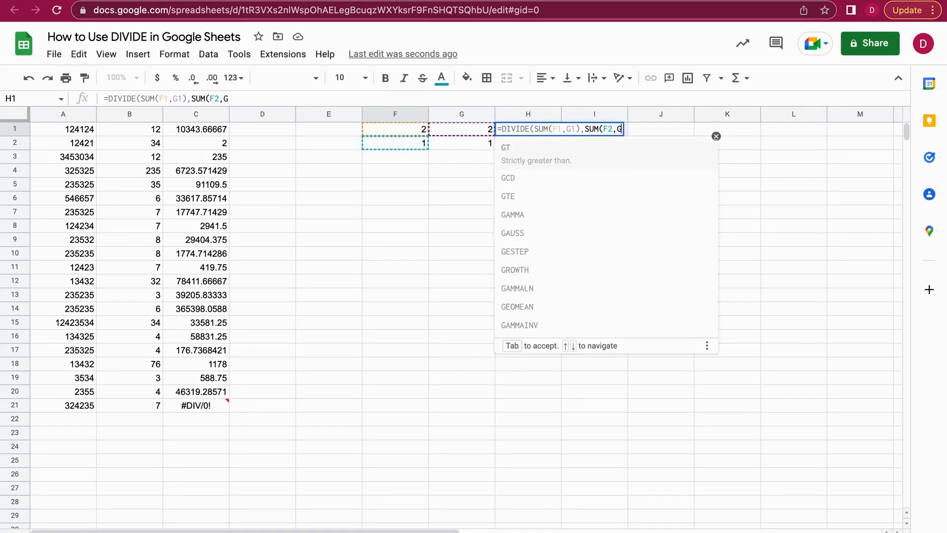
{"action": "type", "text": "2)"}
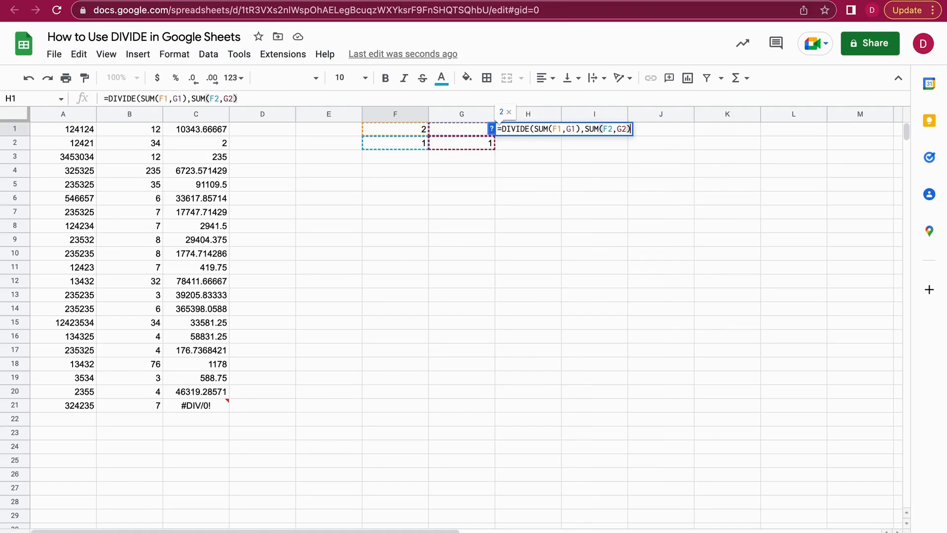